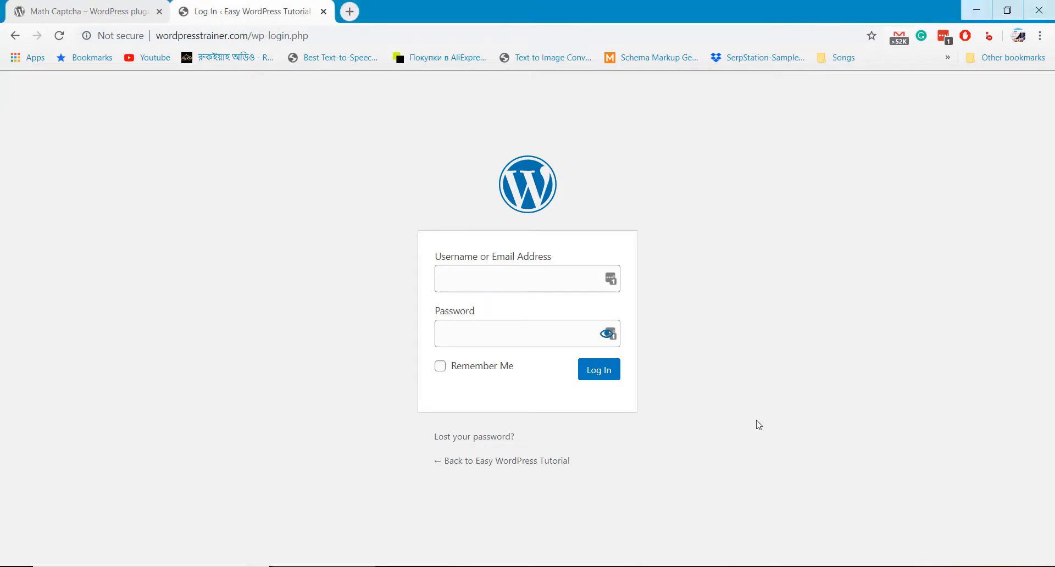
mouse_move(629, 282)
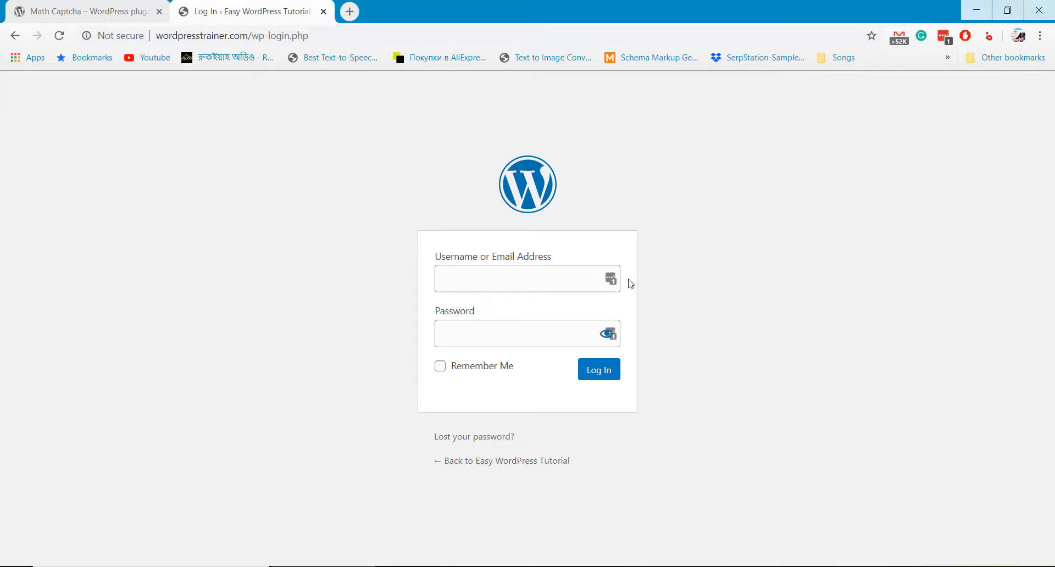
Log in to the WordPress admin using the saved LastPass credentials.
click(527, 278)
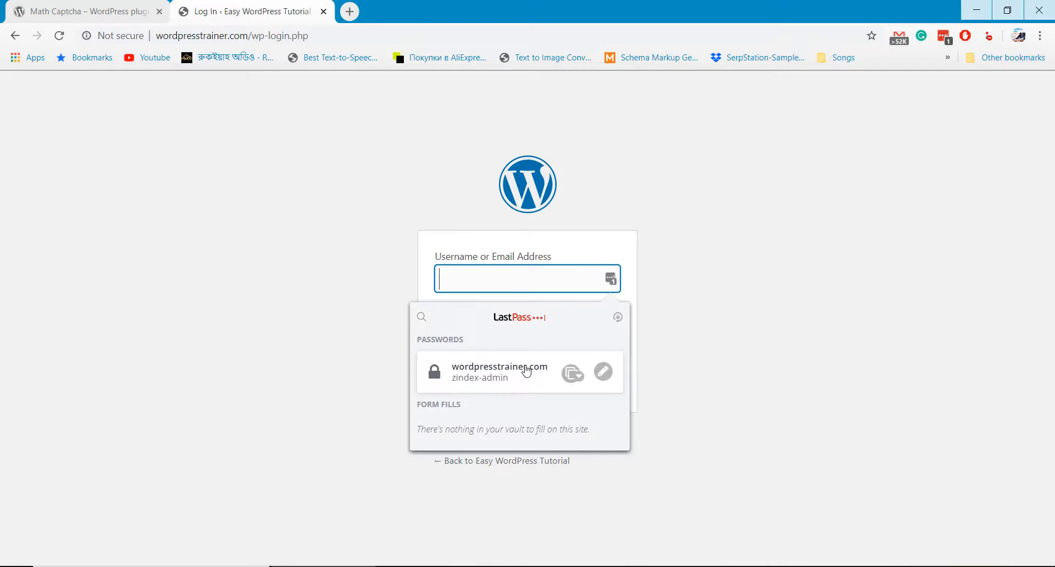
click(499, 372)
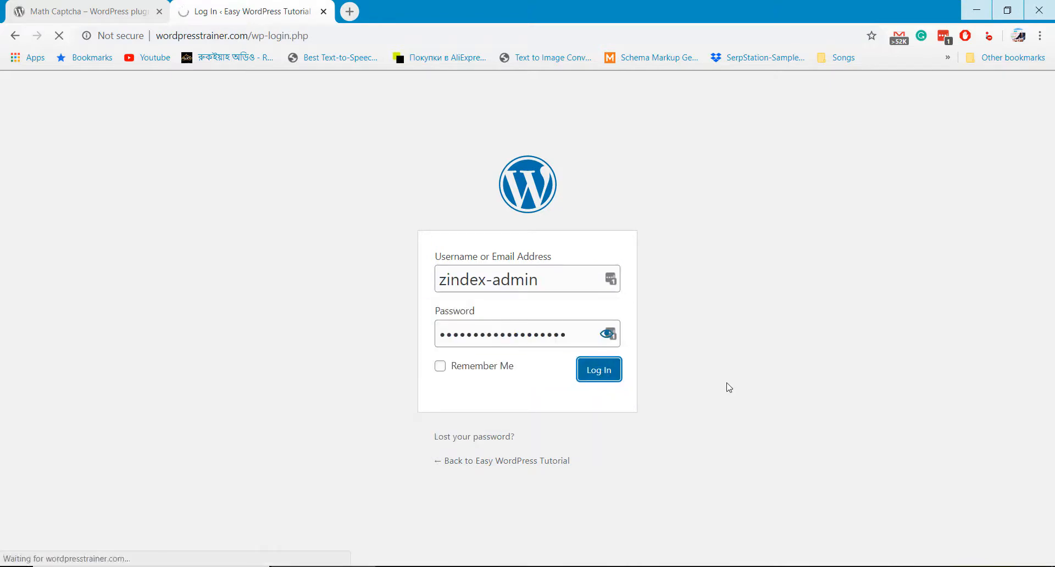
click(597, 369)
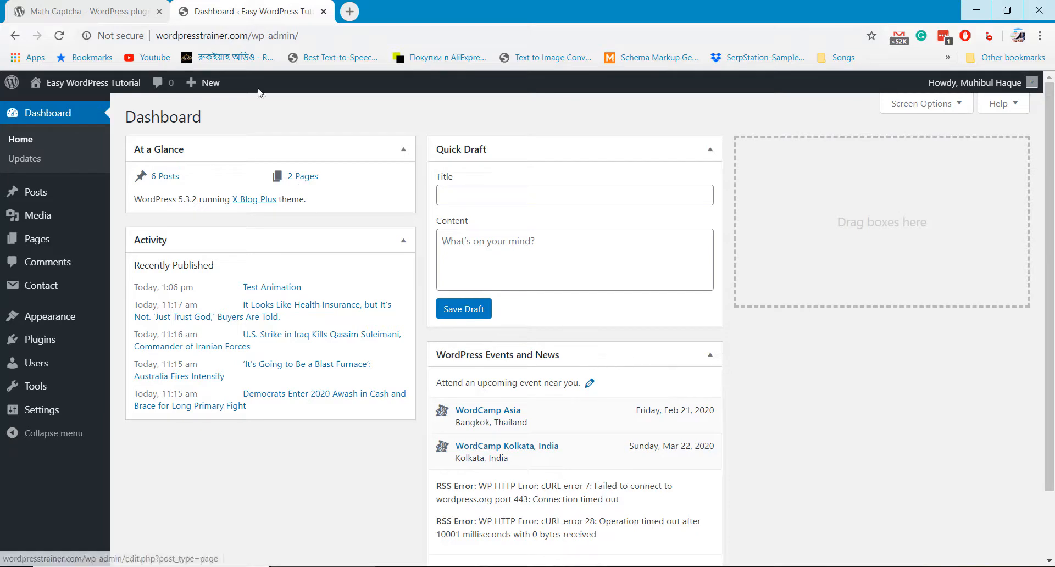
Download the Math Captcha plugin zip from its WordPress.org directory page.
click(81, 12)
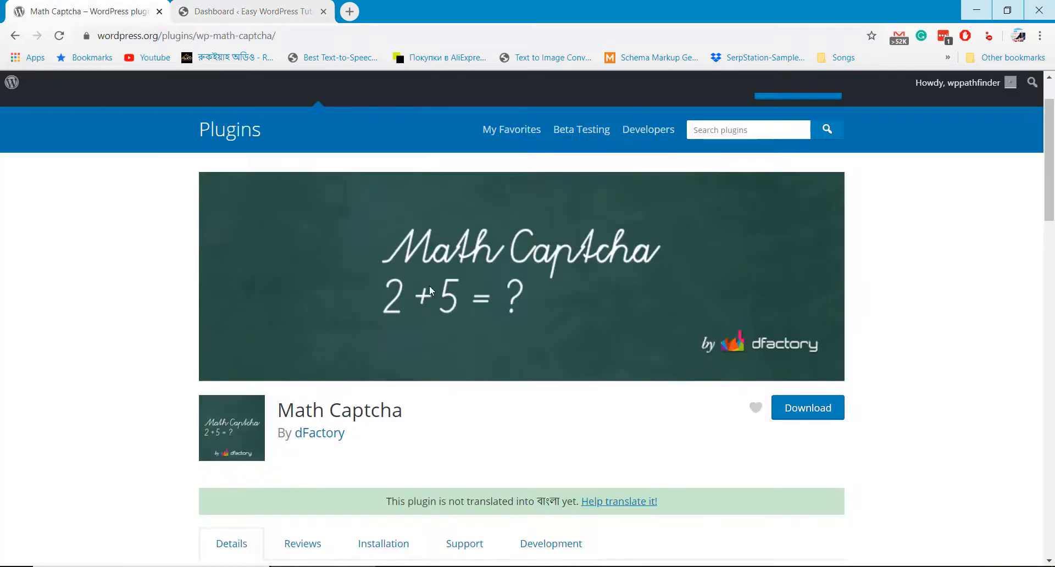
scroll(down, 3)
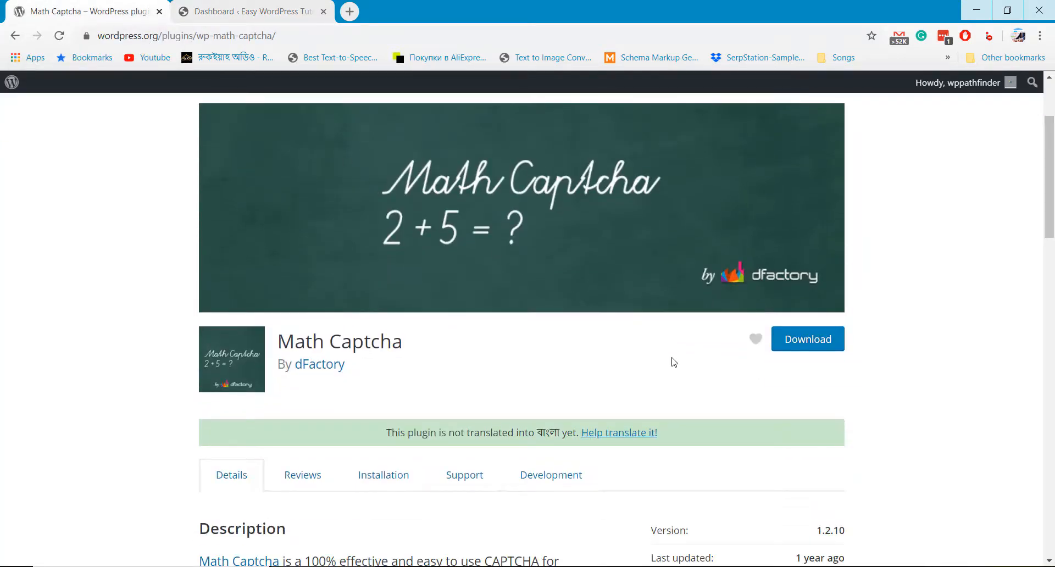
click(806, 338)
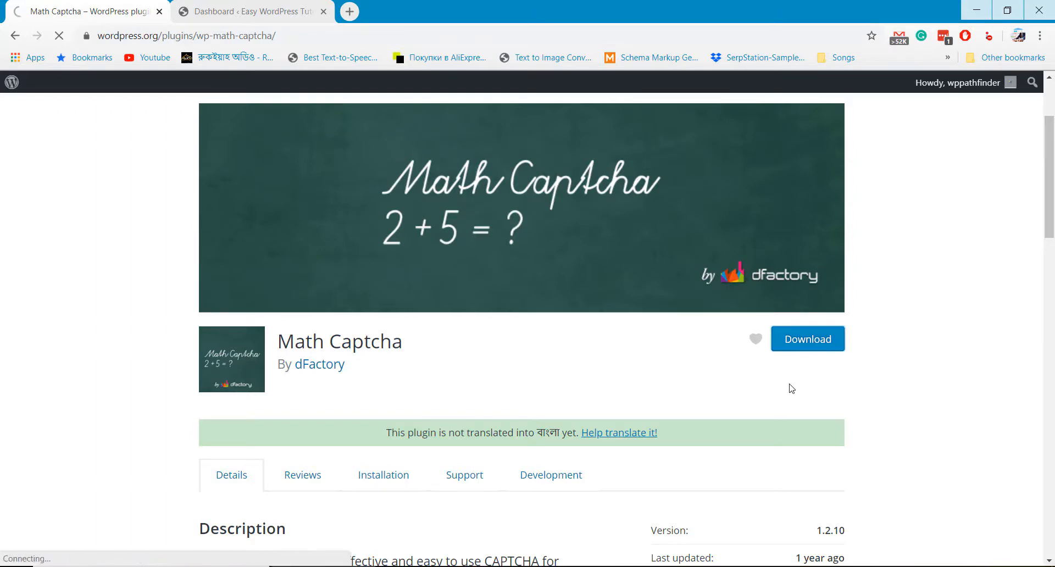
click(807, 338)
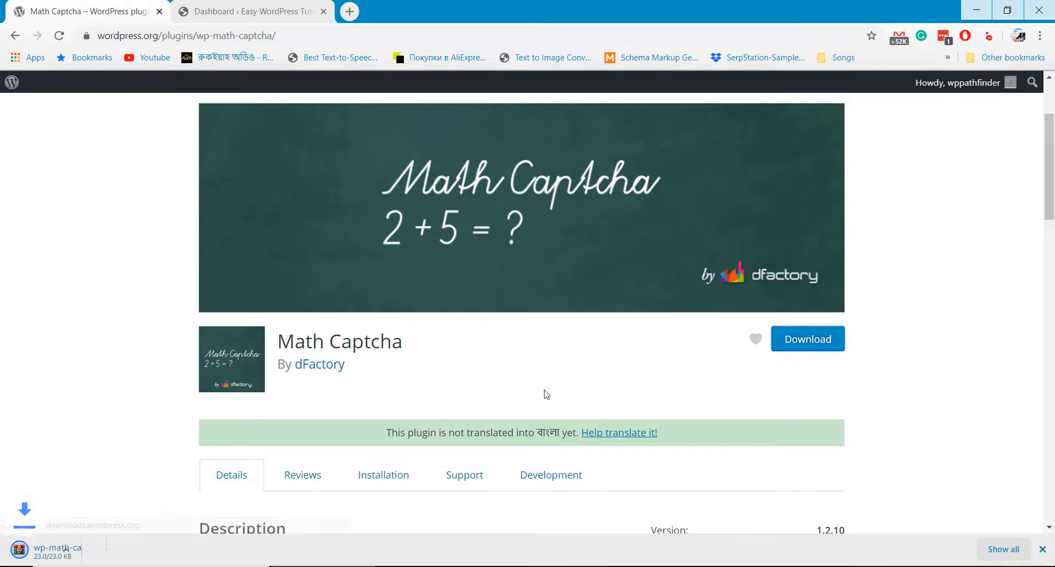
click(249, 11)
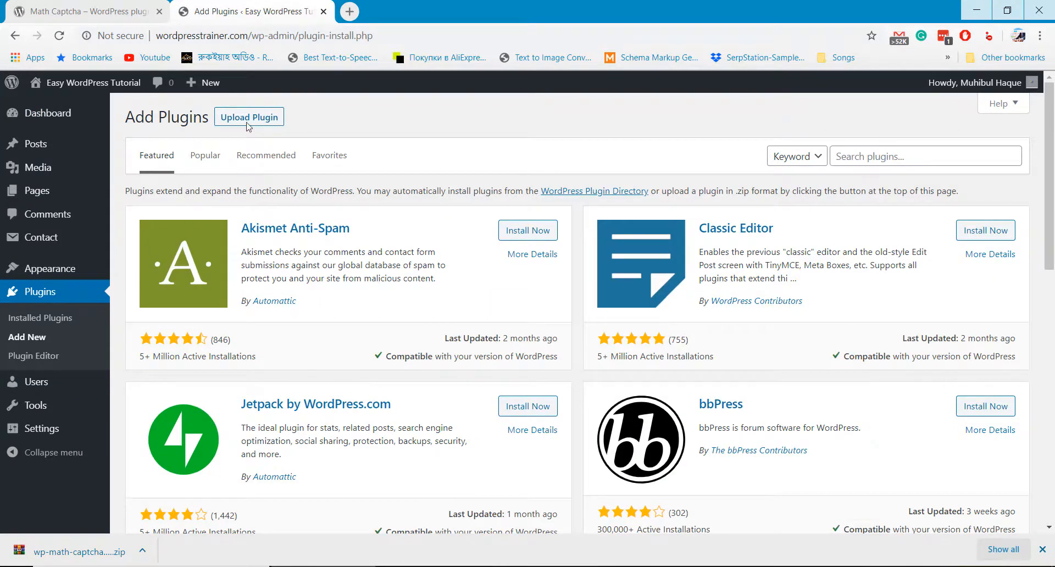
Upload the downloaded Math Captcha zip, install it, and activate the plugin.
click(248, 116)
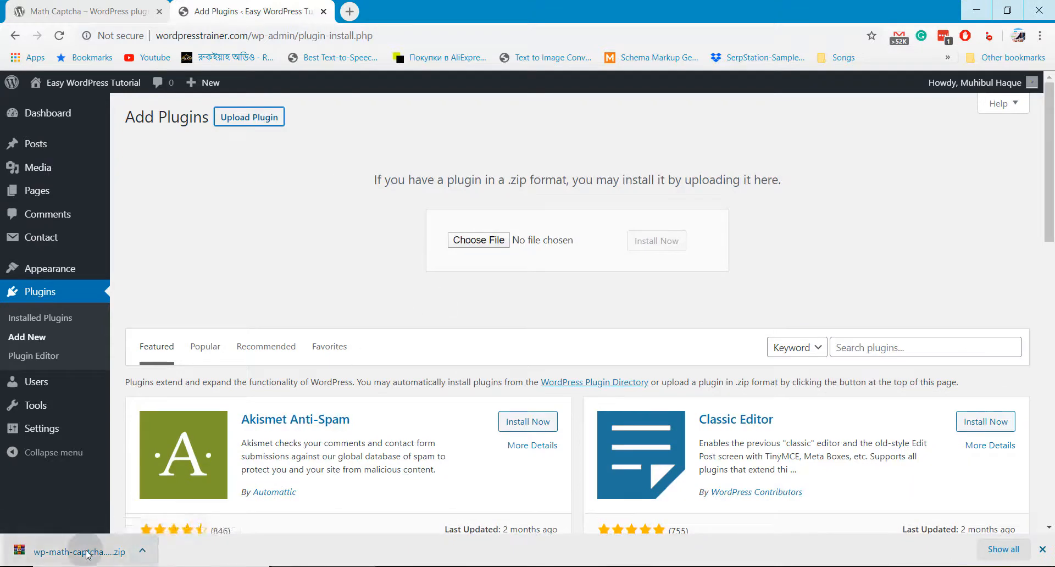
click(478, 240)
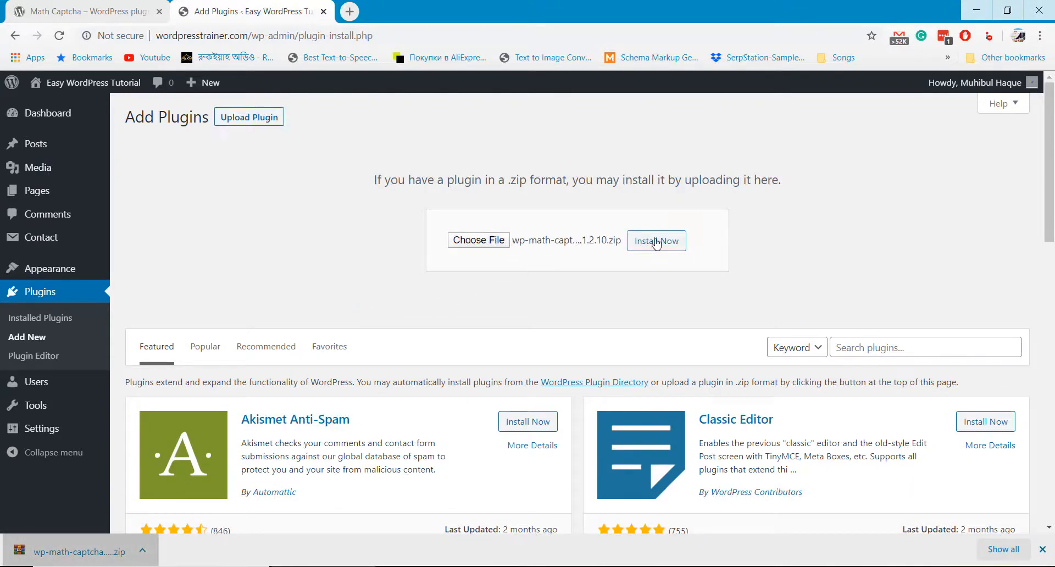
click(656, 241)
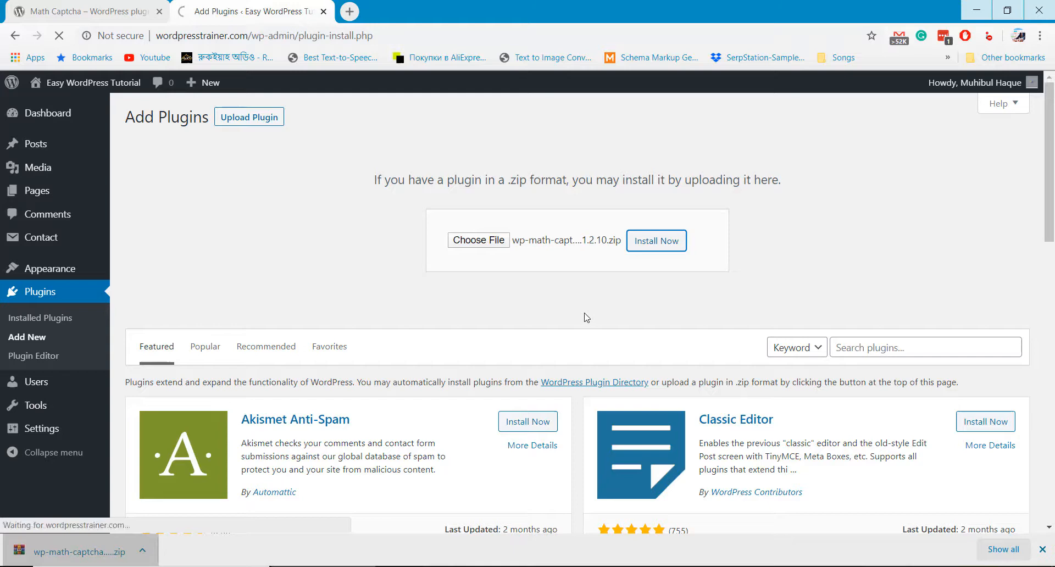
click(655, 241)
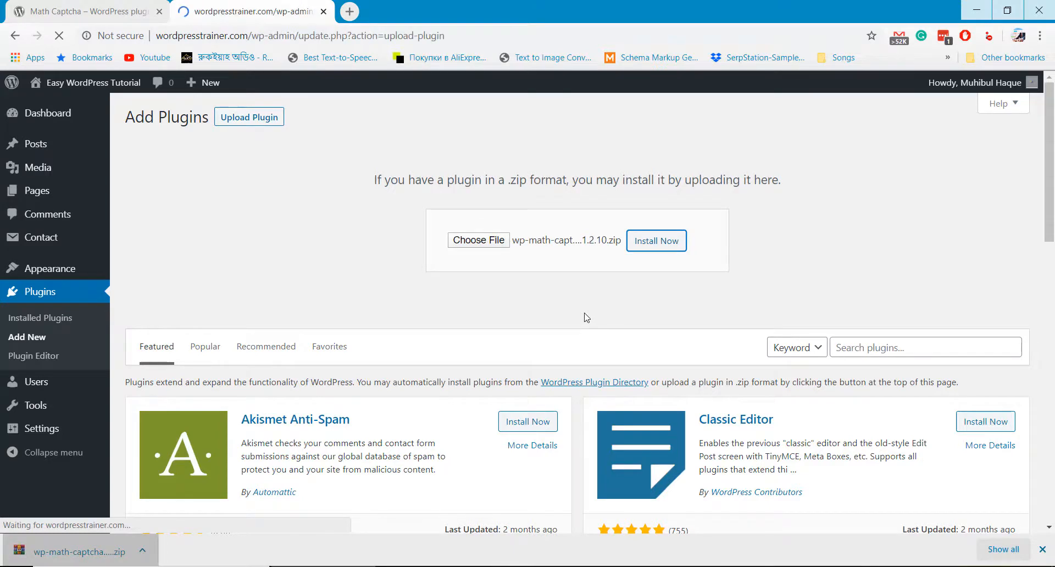
click(654, 241)
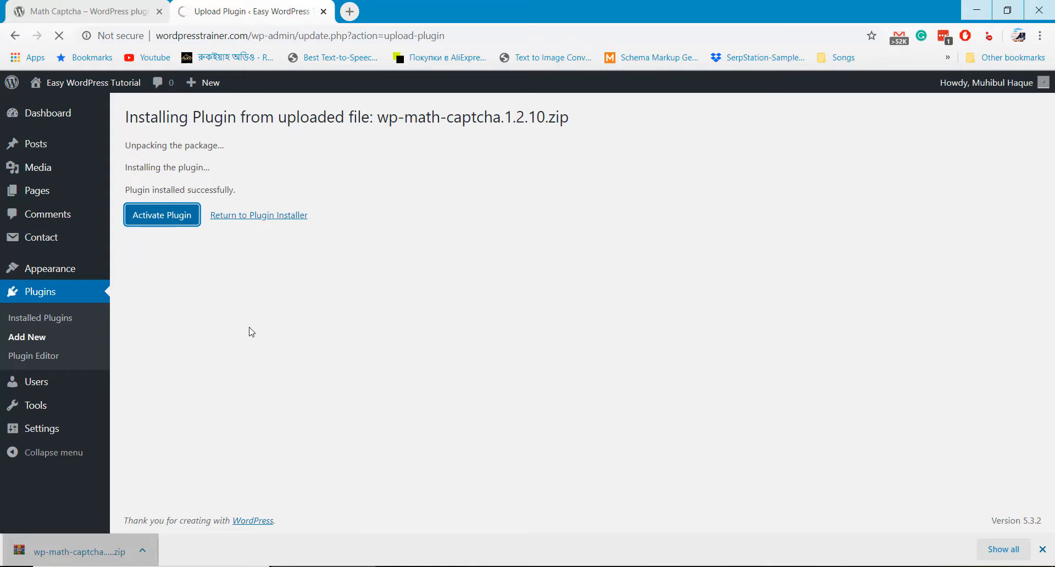
click(162, 215)
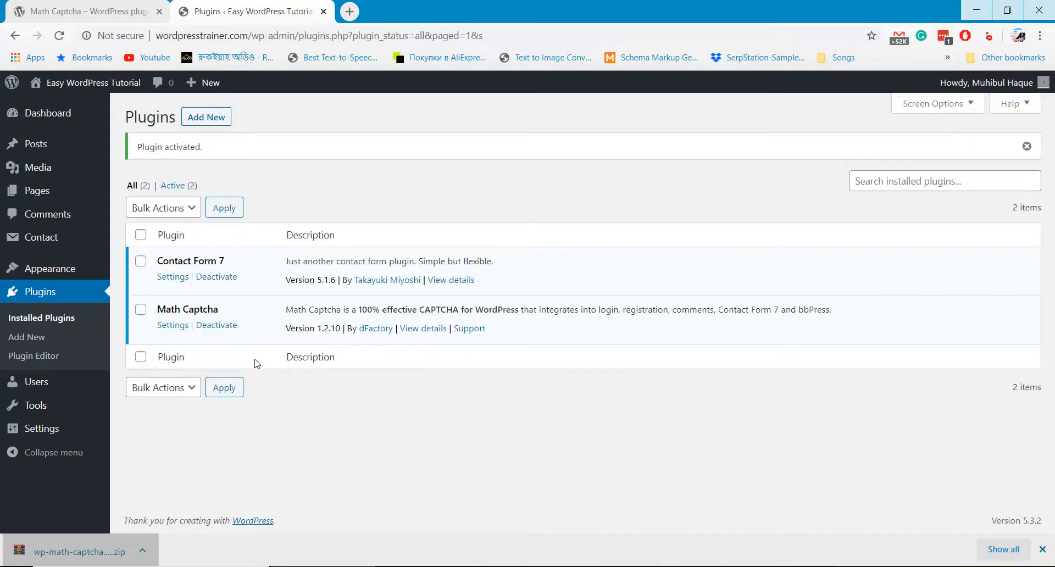
mouse_move(172, 325)
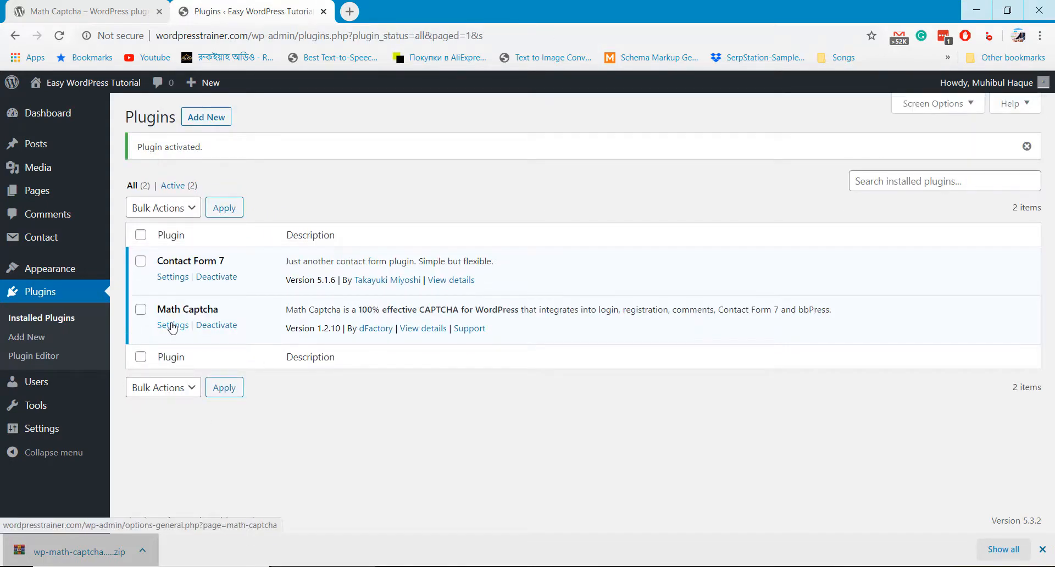
Enable Math Captcha on login, registration, reset password and comment forms with all four operations, and save.
click(173, 325)
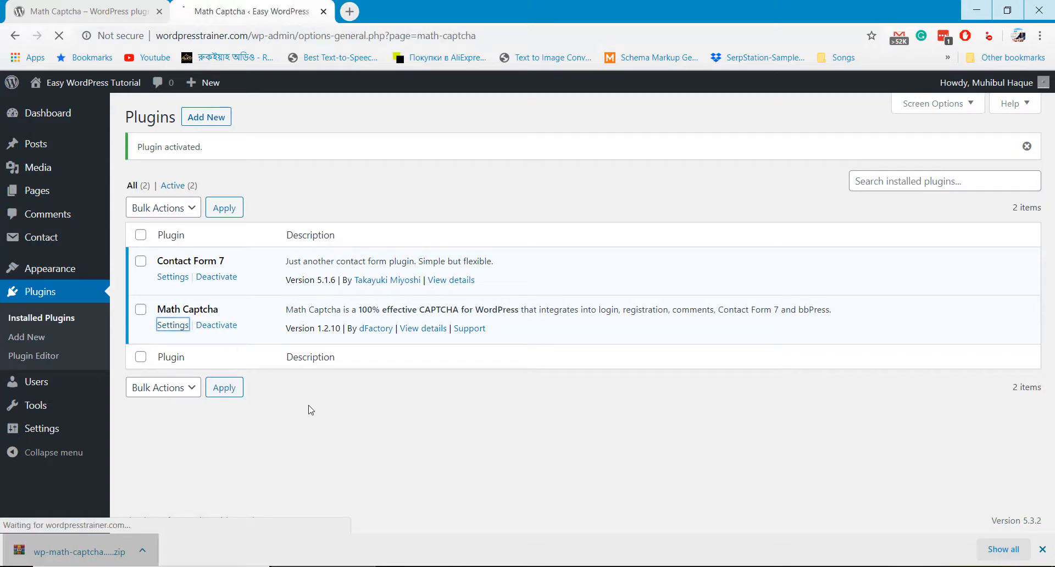
click(173, 324)
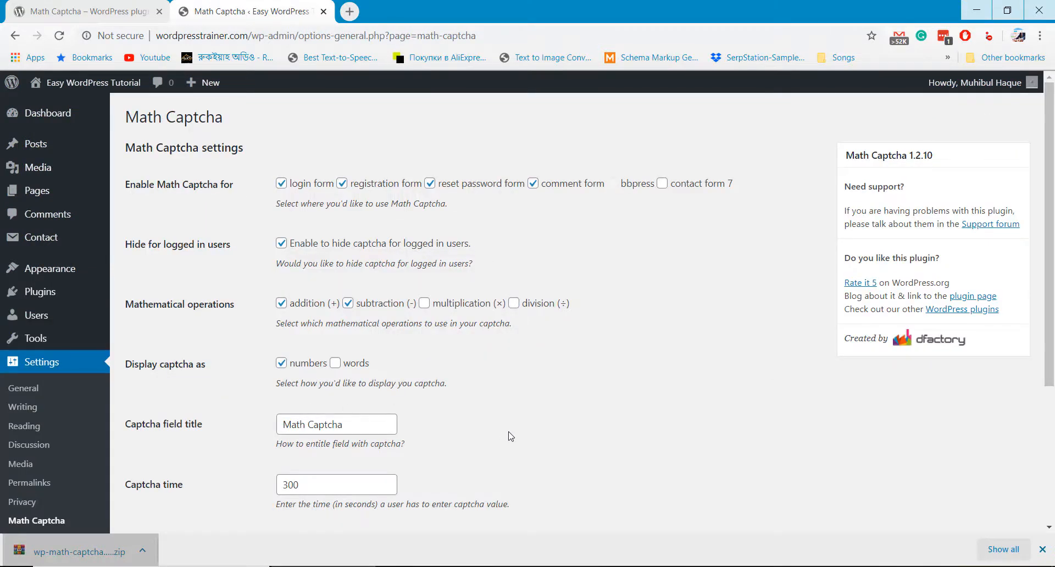
mouse_move(556, 417)
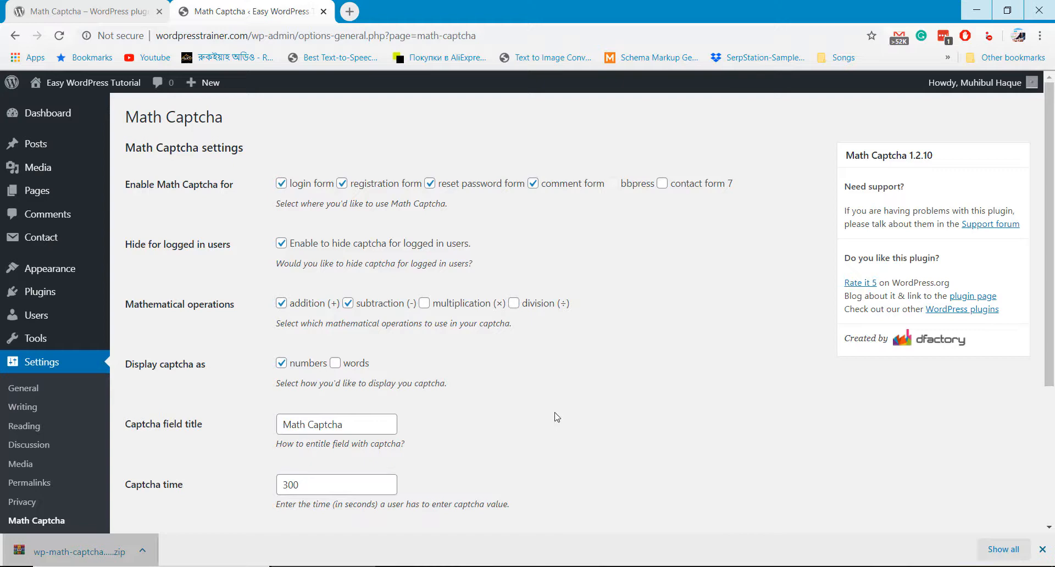
mouse_move(541, 418)
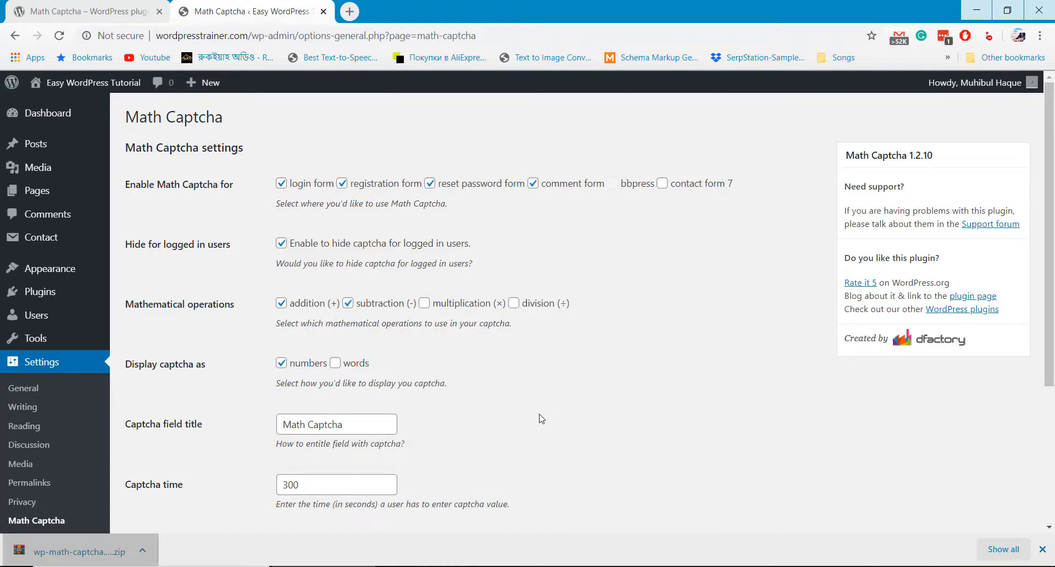
mouse_move(613, 211)
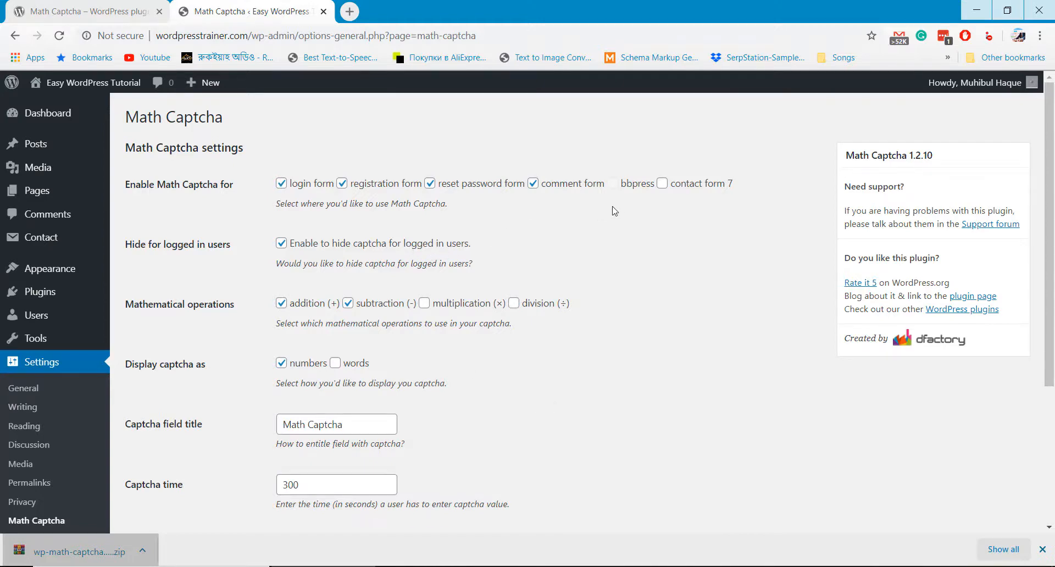
scroll(down, 3)
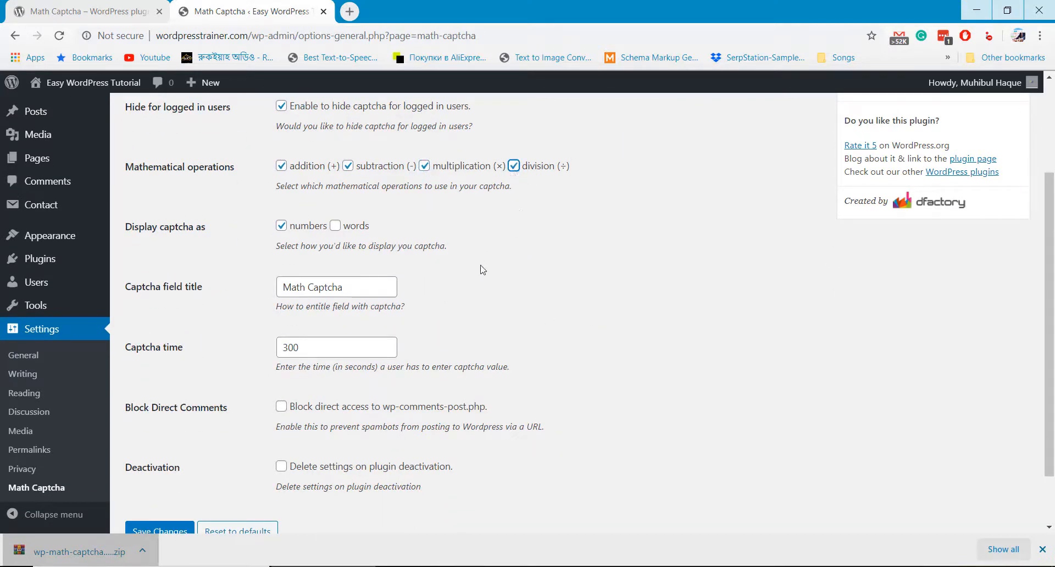
scroll(down, 3)
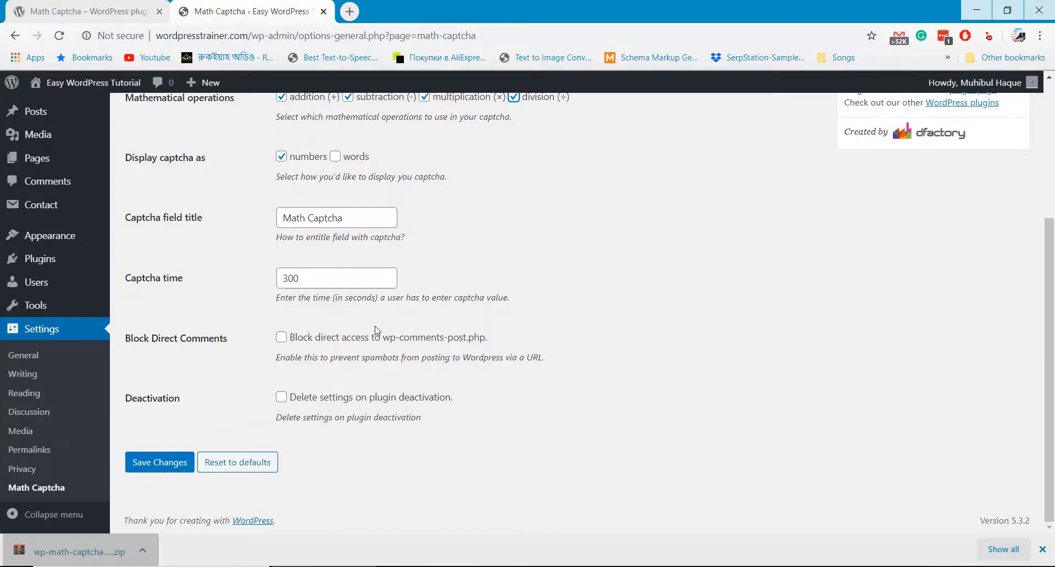
mouse_move(300, 314)
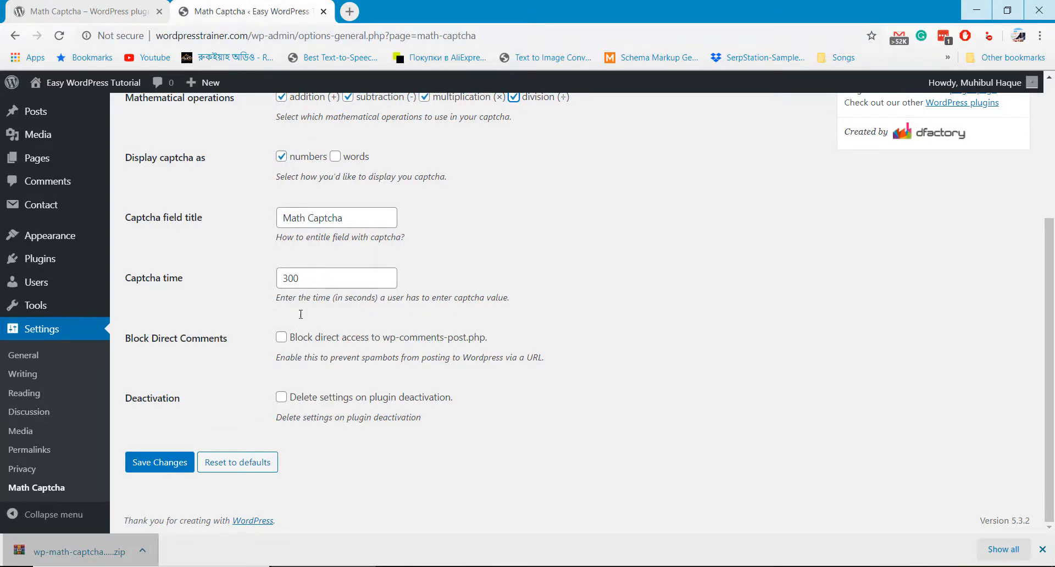
click(159, 462)
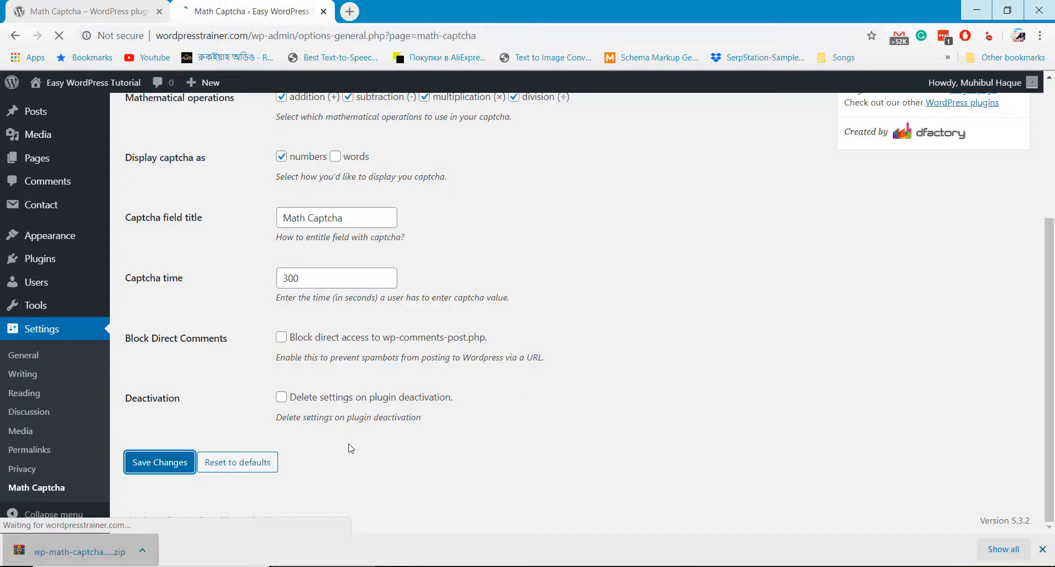
click(160, 462)
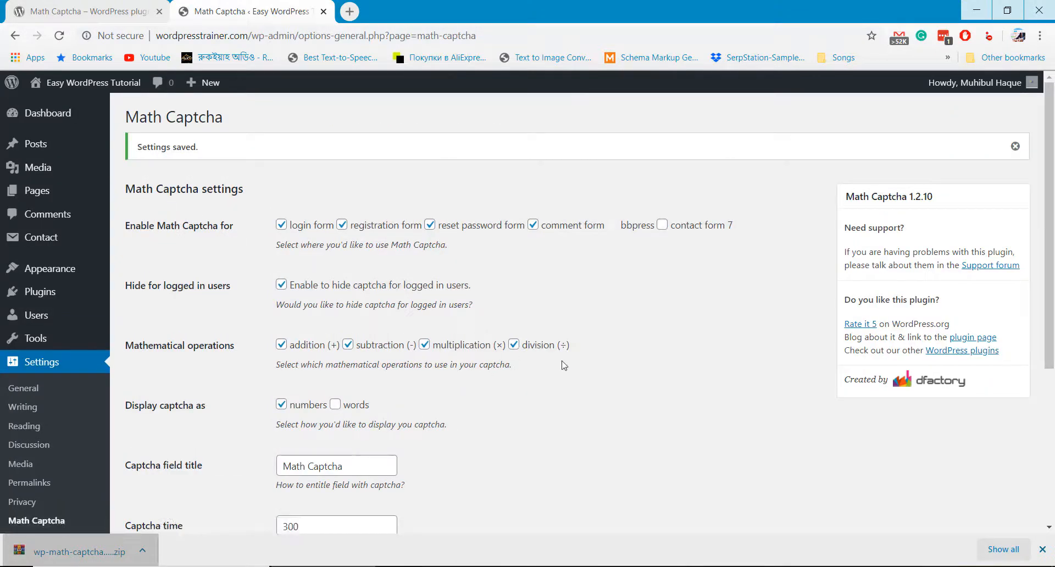
mouse_move(976, 98)
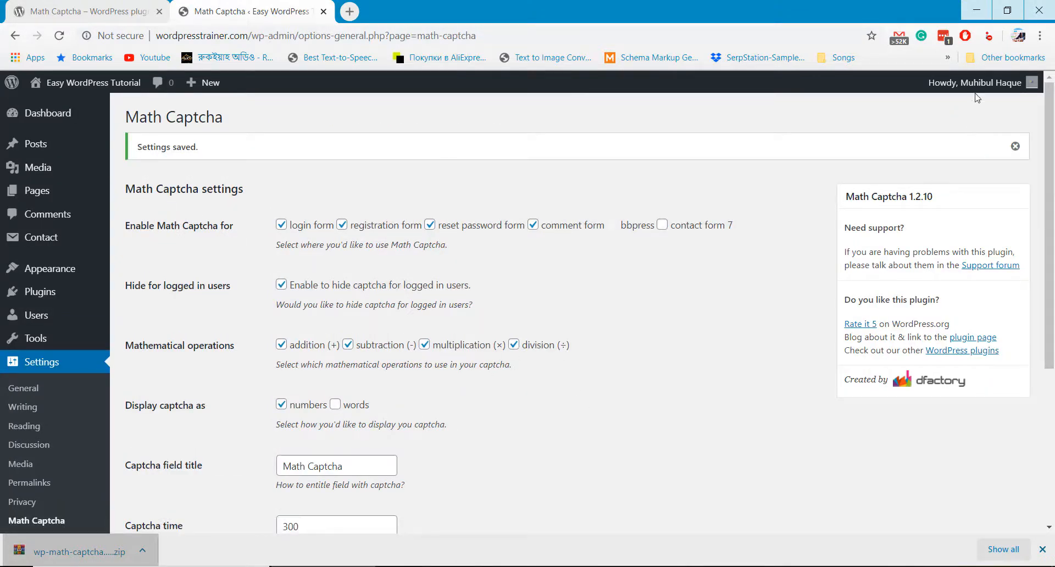
click(974, 82)
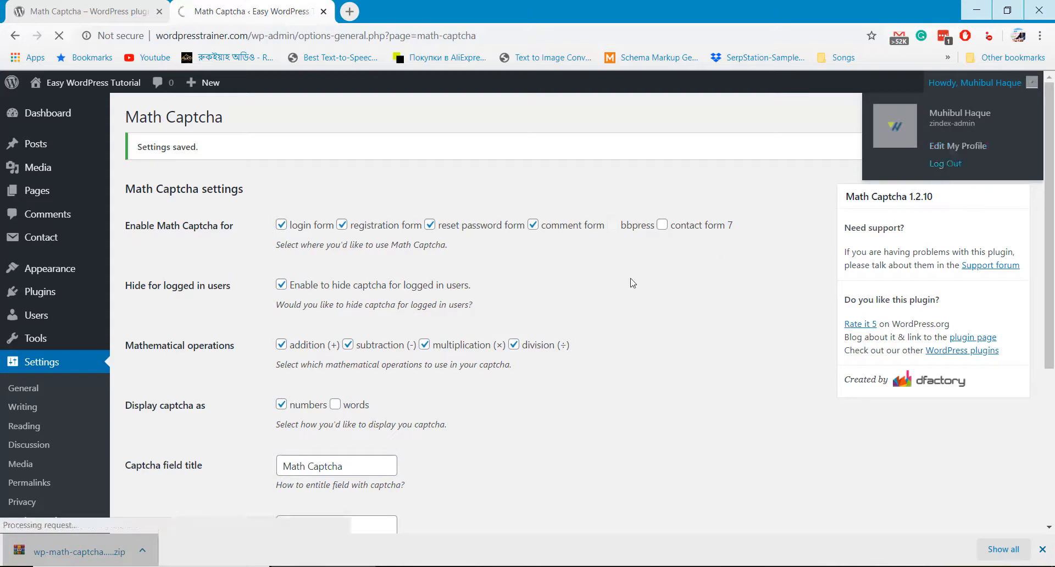
Log out and work out the login captcha's division answer in the browser.
click(944, 163)
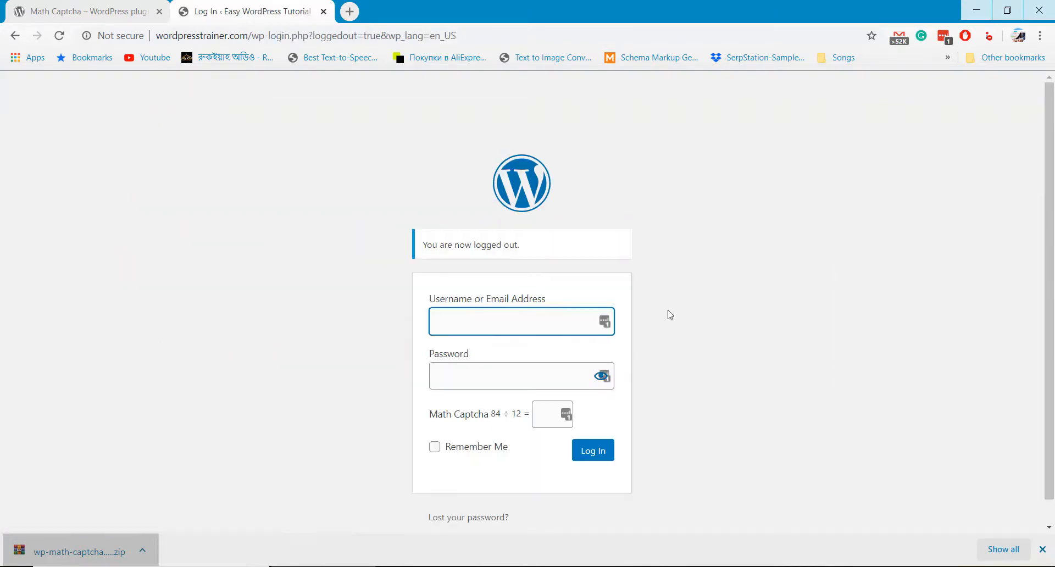
click(551, 414)
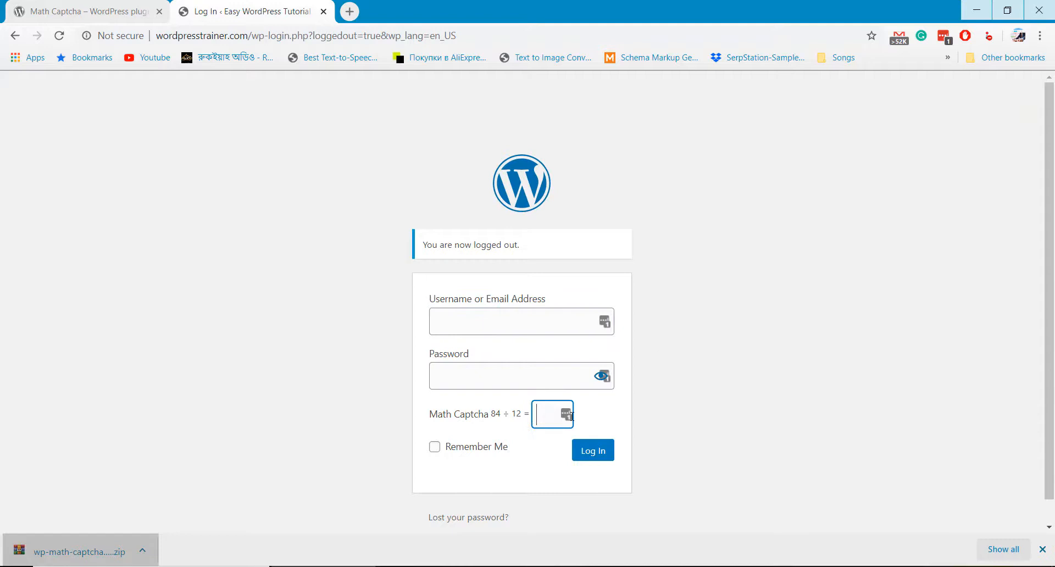
mouse_move(672, 424)
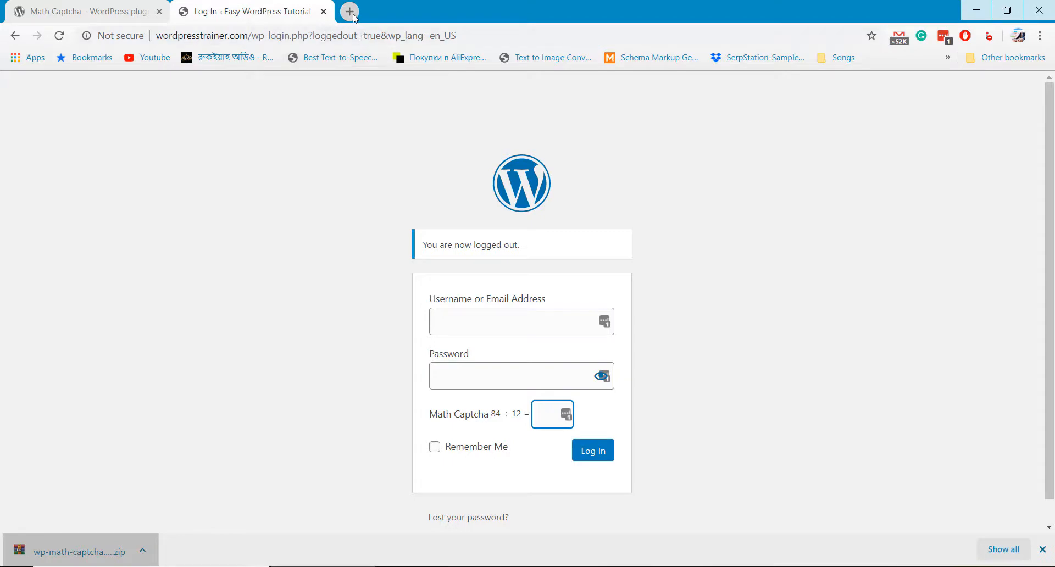
click(303, 36)
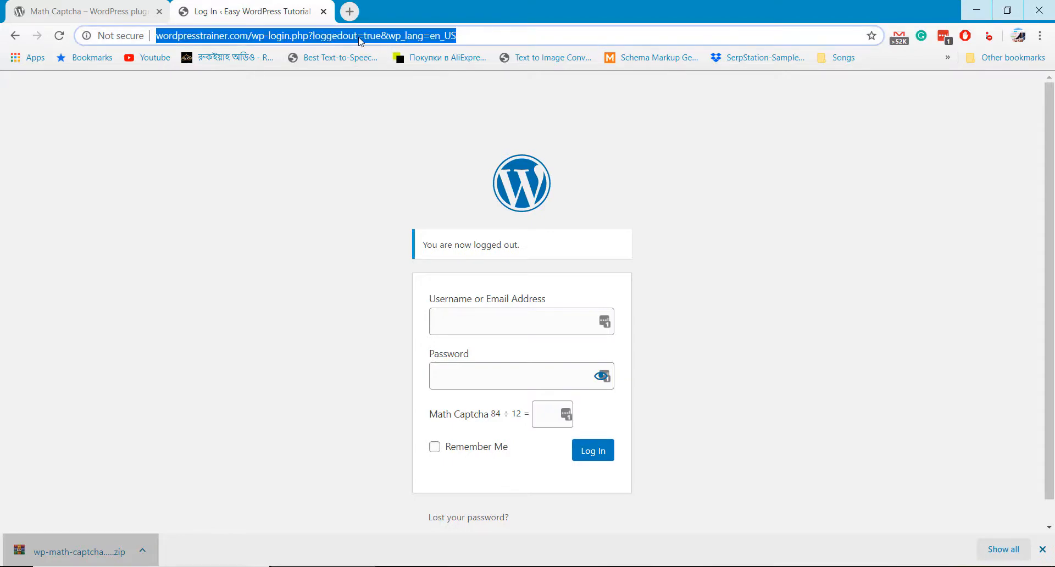
text(84/)
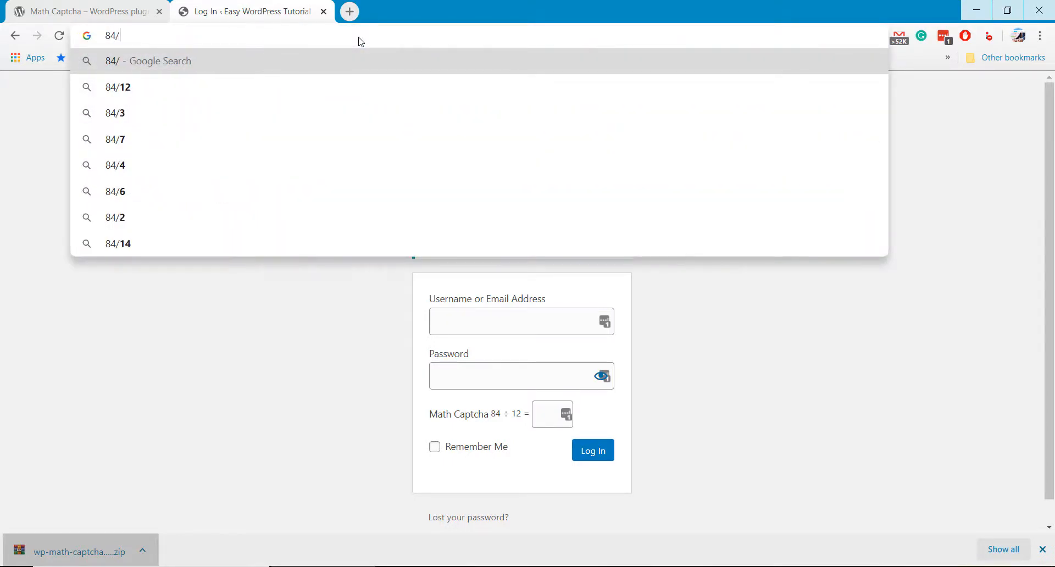
click(117, 87)
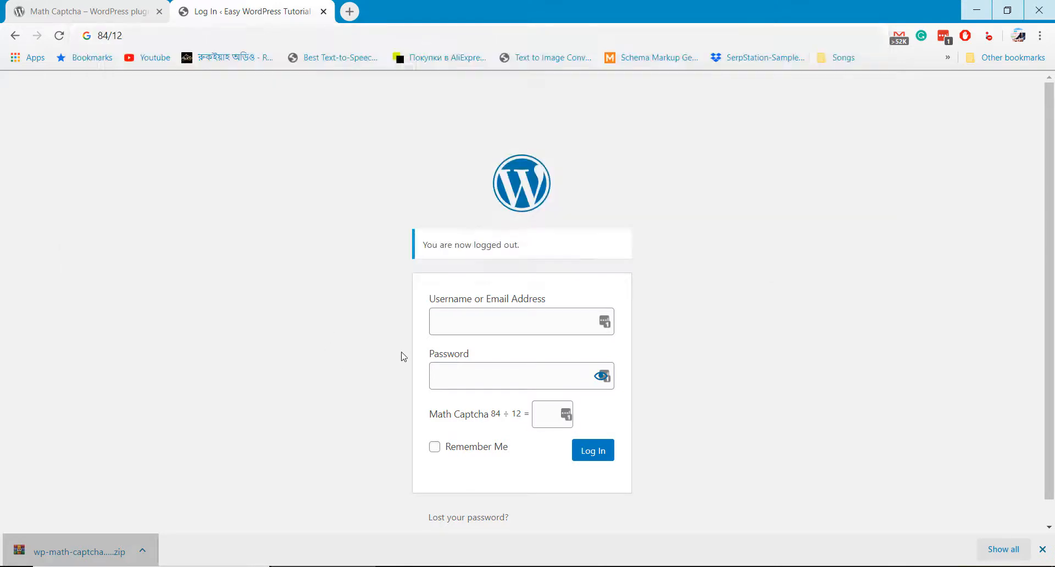
Log back in with the saved credentials and captcha answer 7.
click(522, 322)
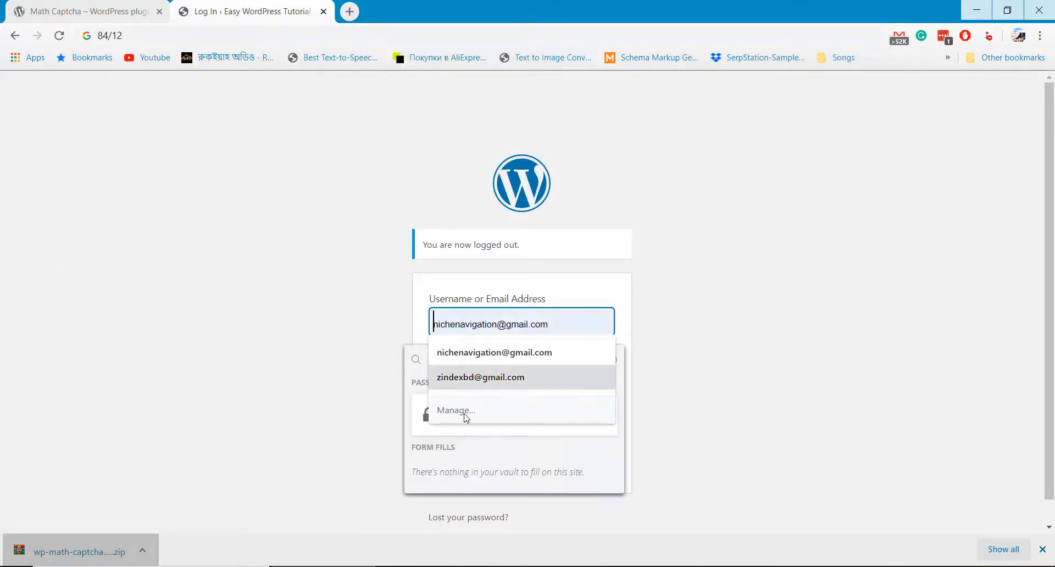
click(480, 377)
text(7)
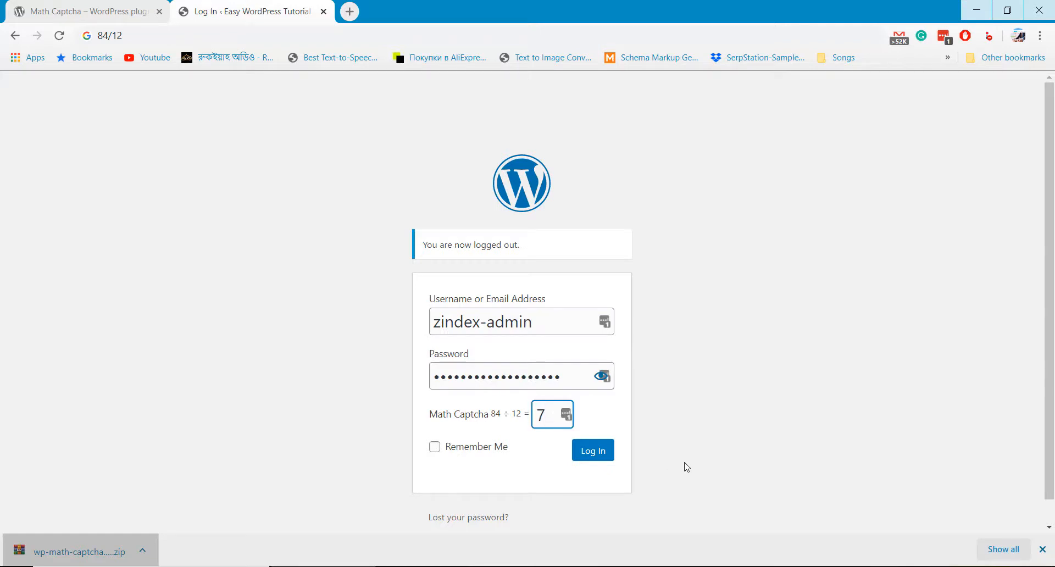
click(592, 450)
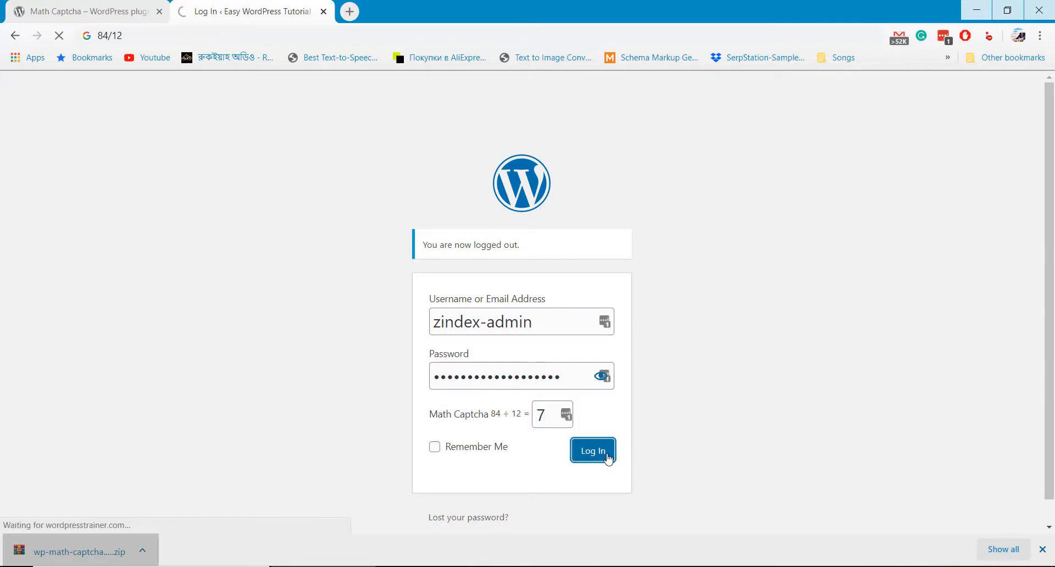
click(592, 450)
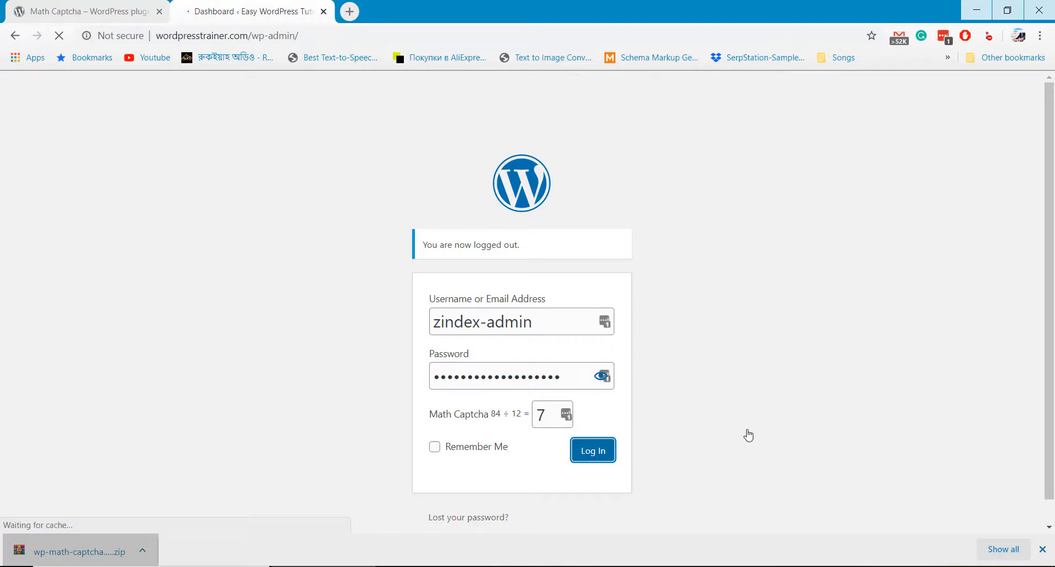
click(591, 450)
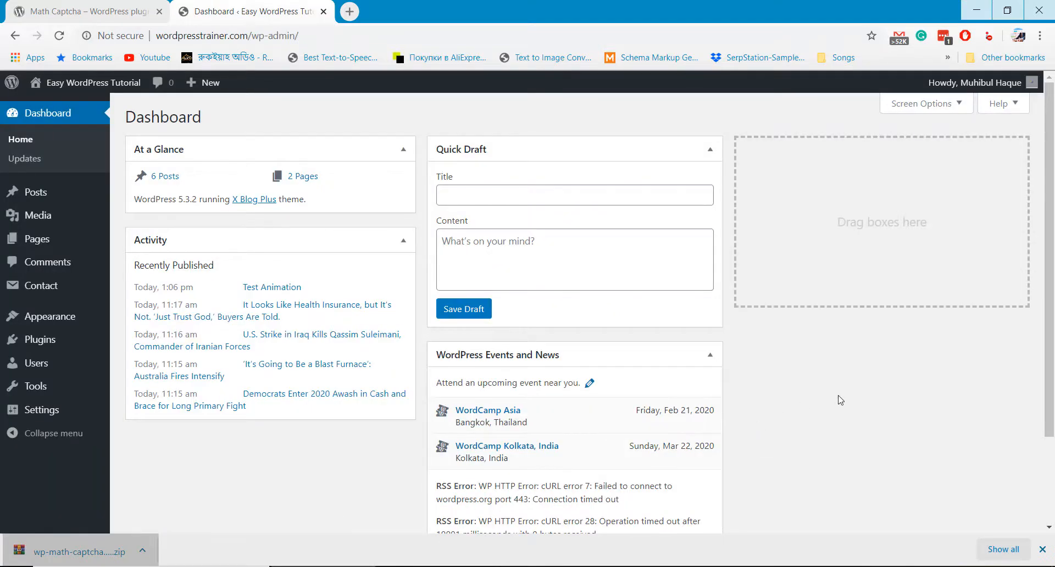
mouse_move(898, 424)
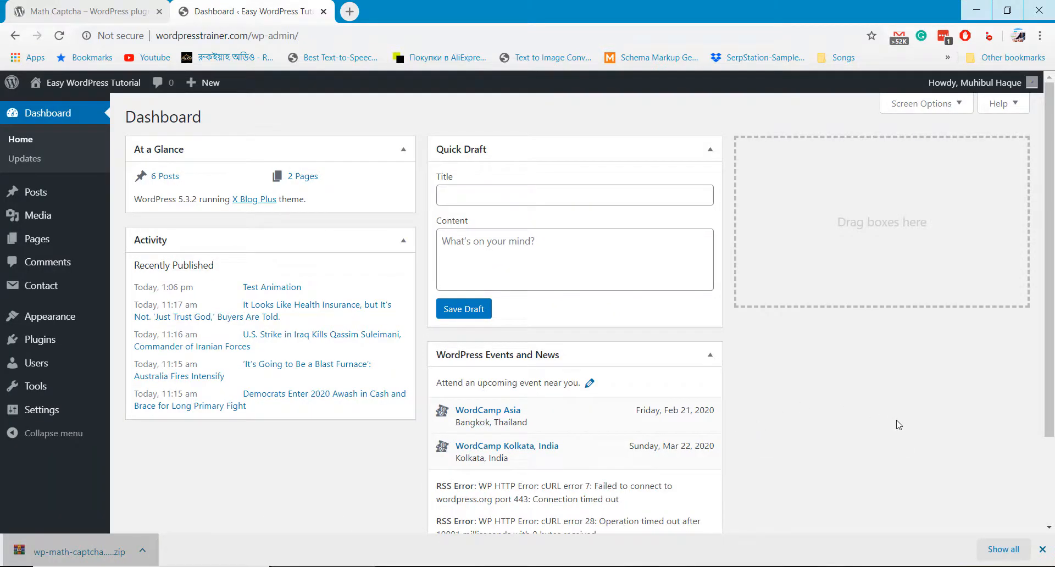
mouse_move(69, 209)
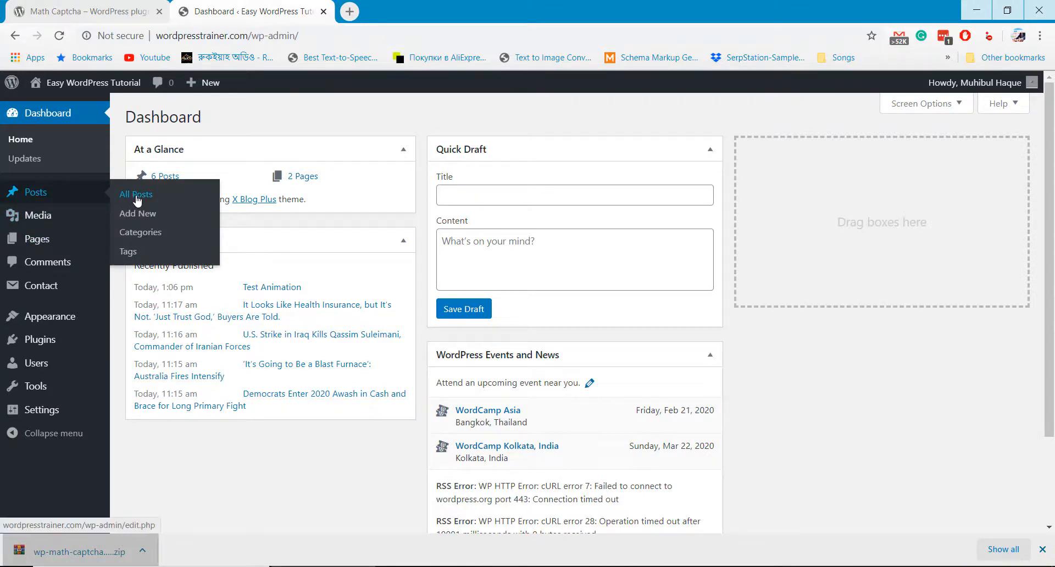
From All Posts, view the health insurance post in an incognito window.
click(136, 195)
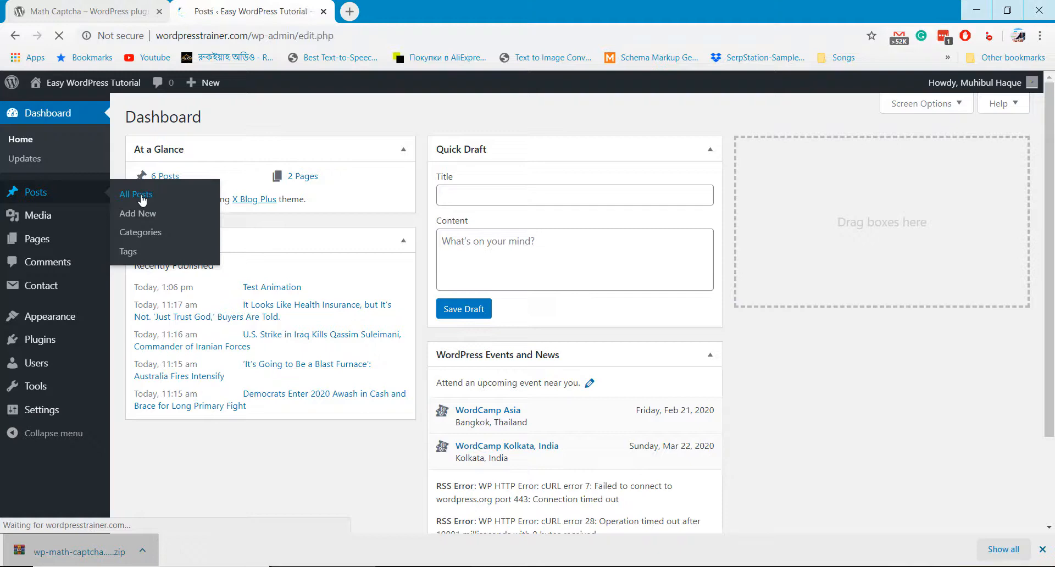
click(136, 194)
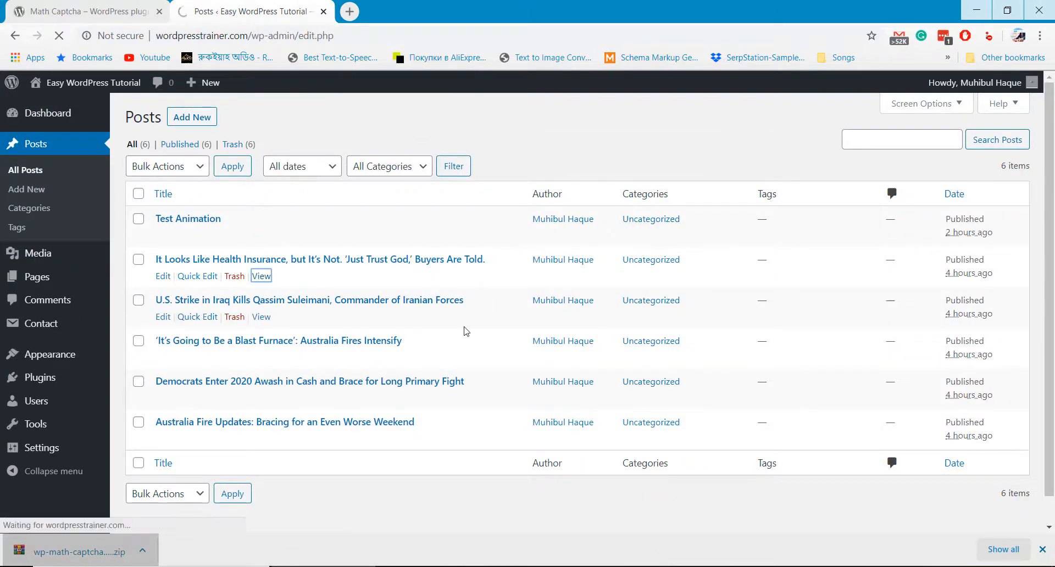
click(261, 275)
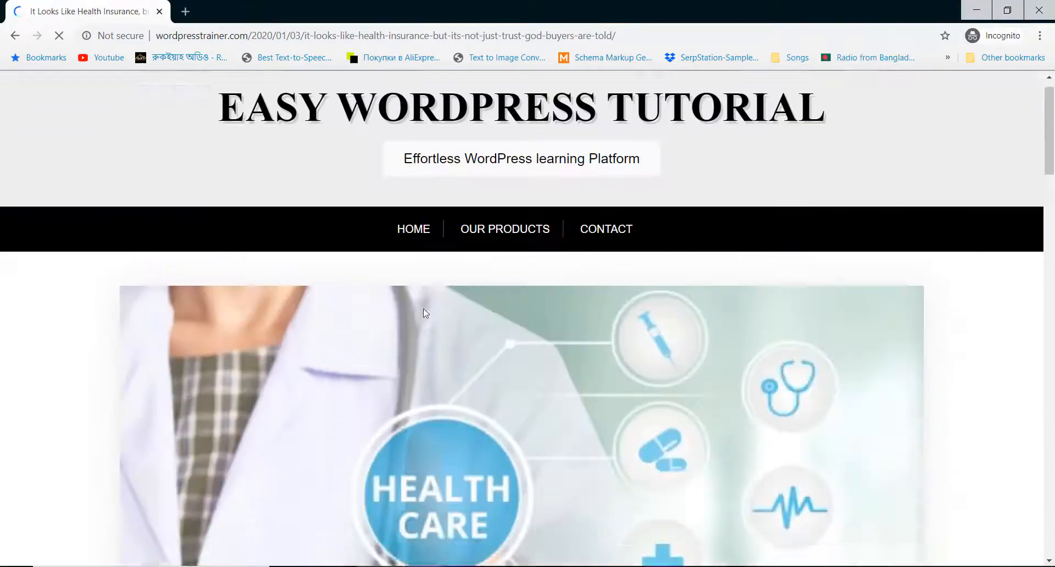
scroll(down, 3)
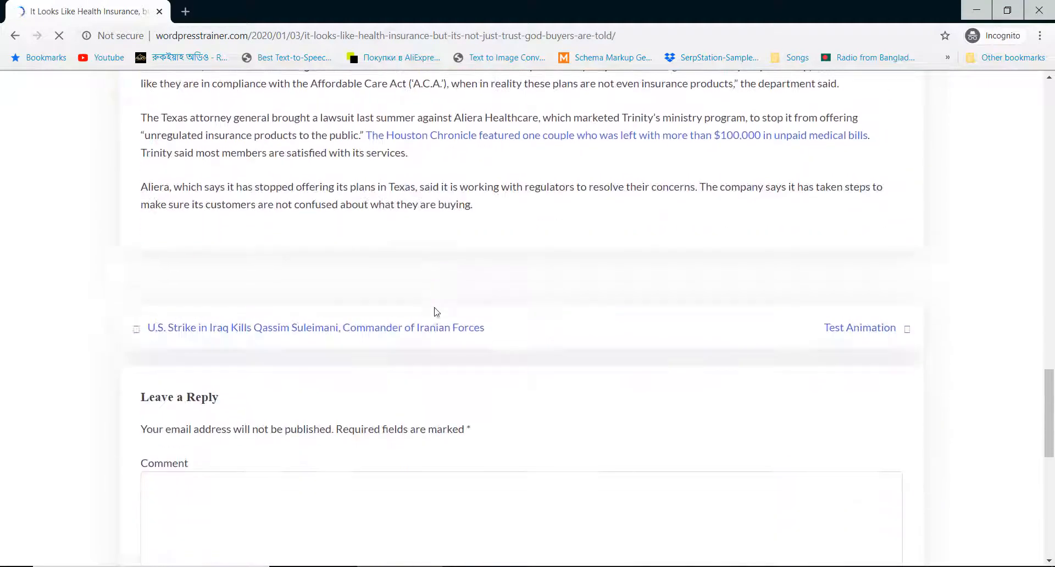
scroll(down, 3)
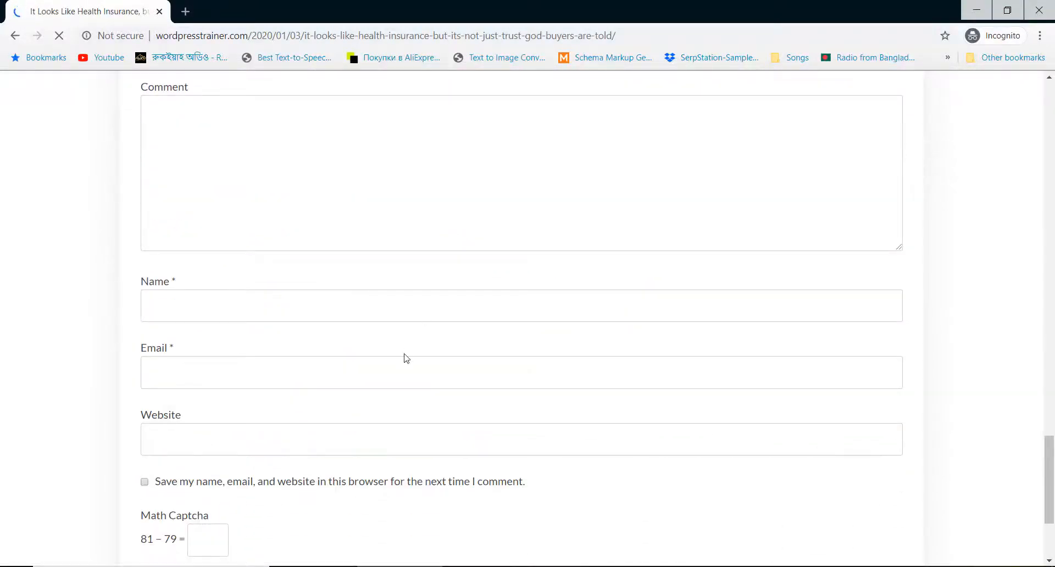
click(207, 539)
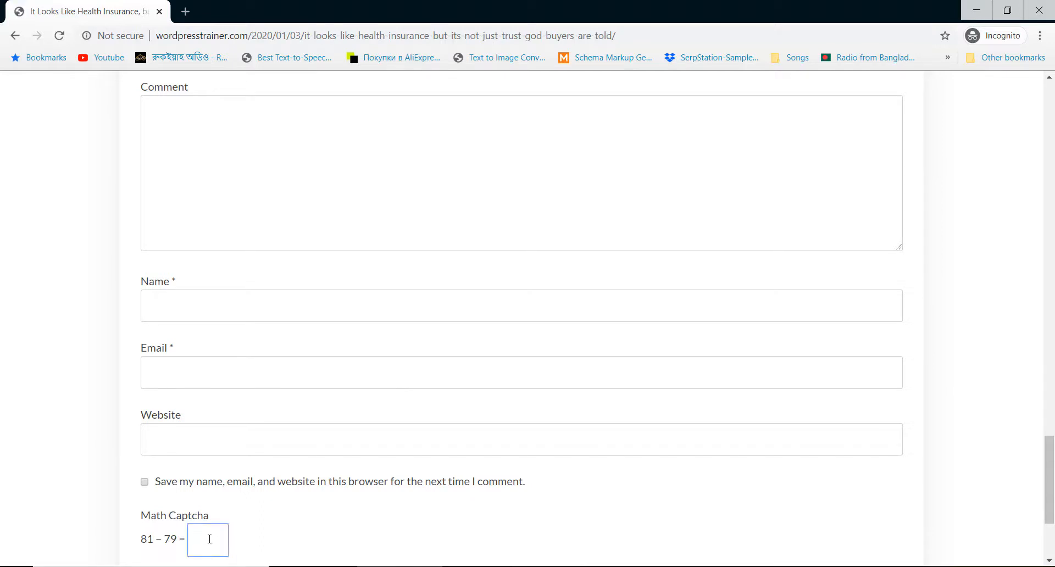
mouse_move(268, 540)
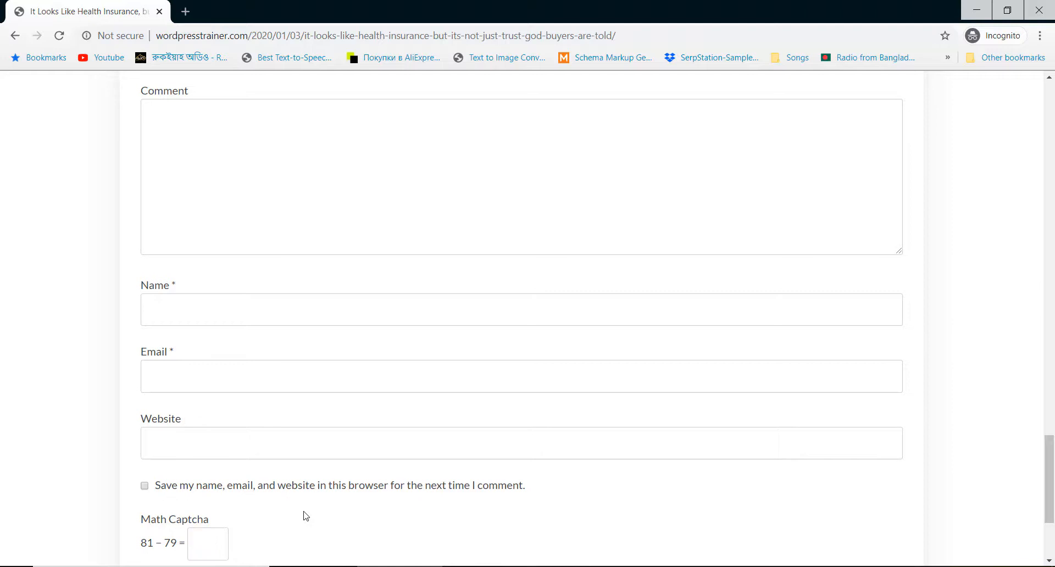
scroll(up, 3)
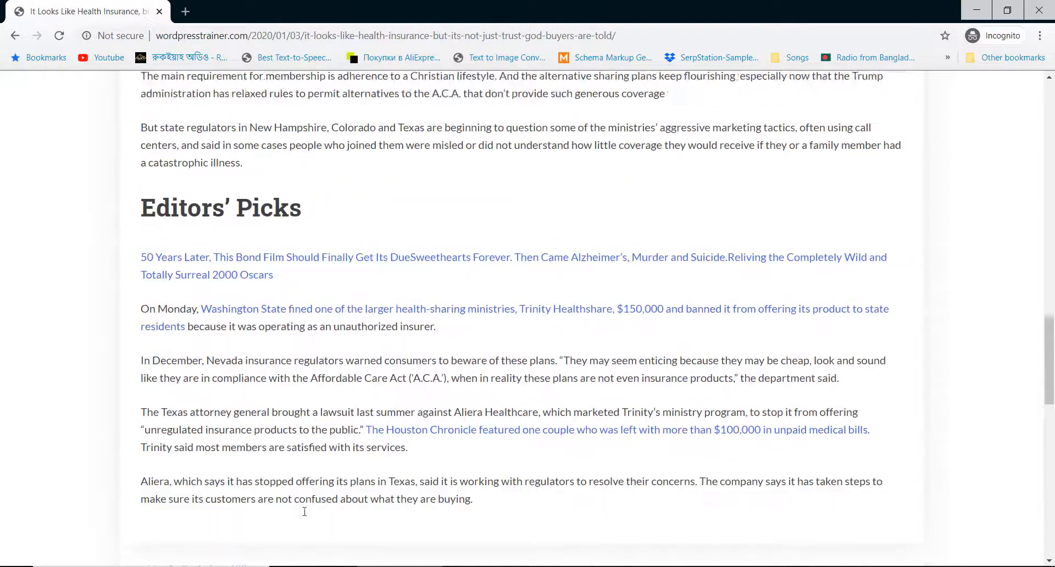
scroll(up, 3)
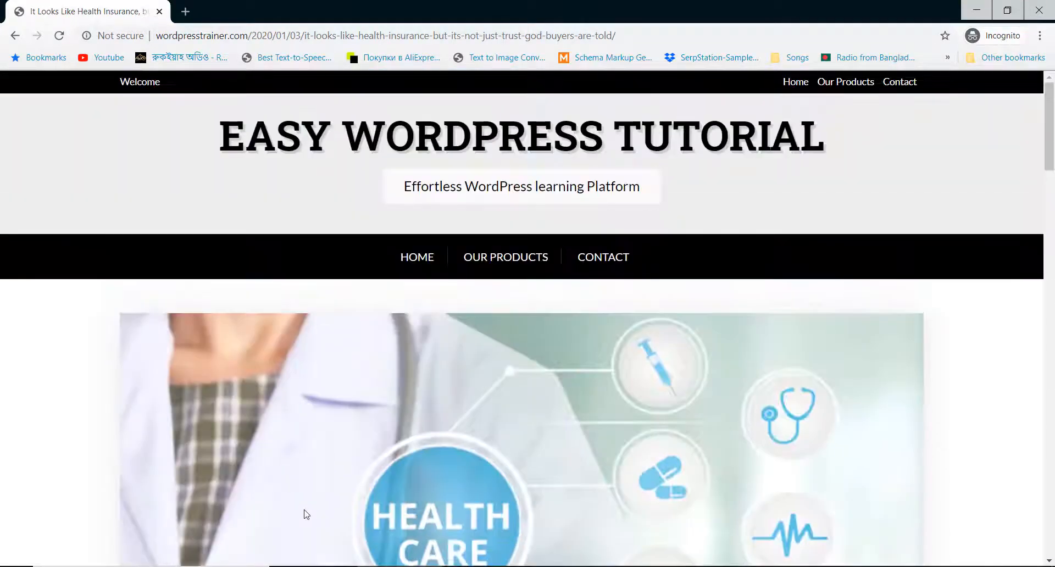